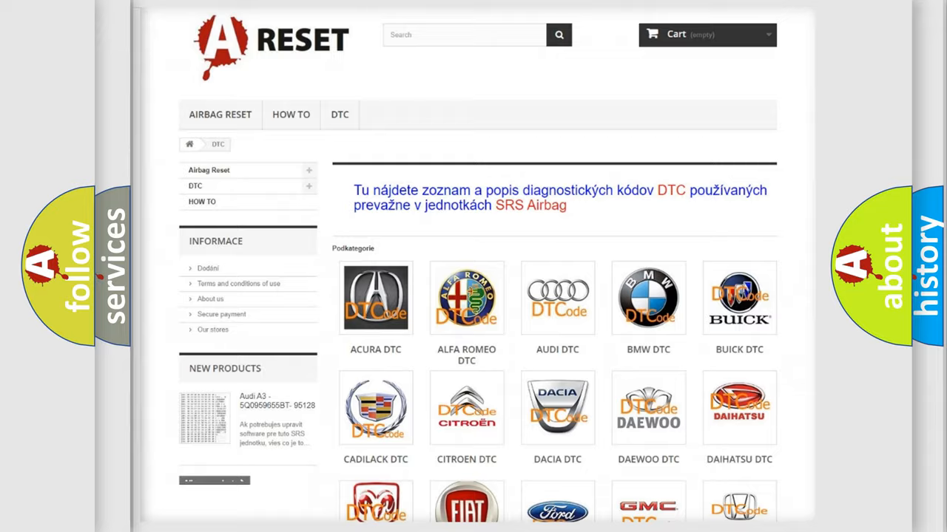
Step: Choose Saturn from the DTC brand list and browse its trouble-code list
{"action": "scroll", "scroll_direction": "down", "scroll_amount": 3}
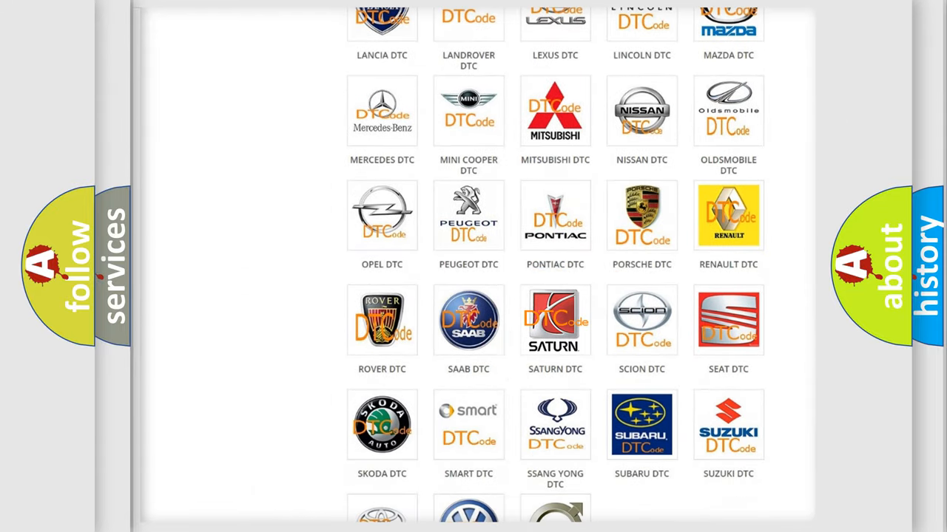
{"action": "left_click", "coordinate": [554, 319]}
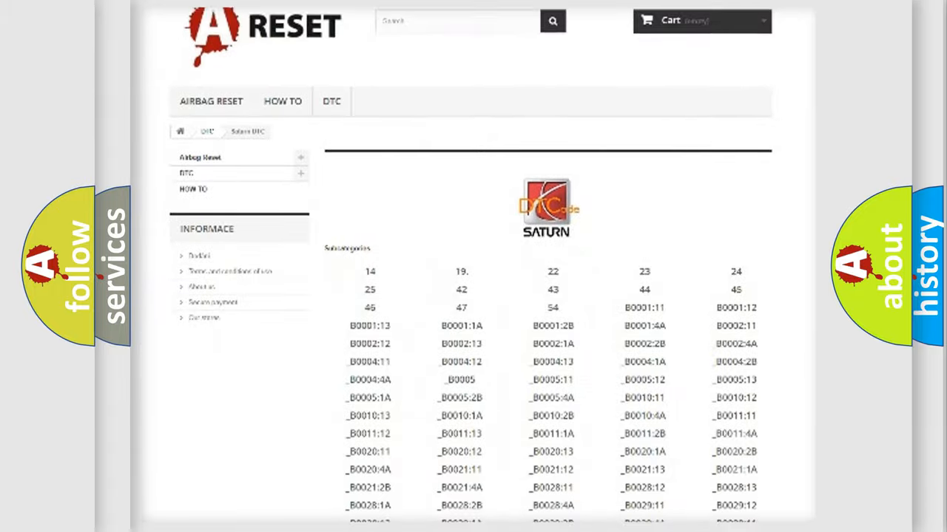
{"action": "scroll", "scroll_direction": "down", "scroll_amount": 3}
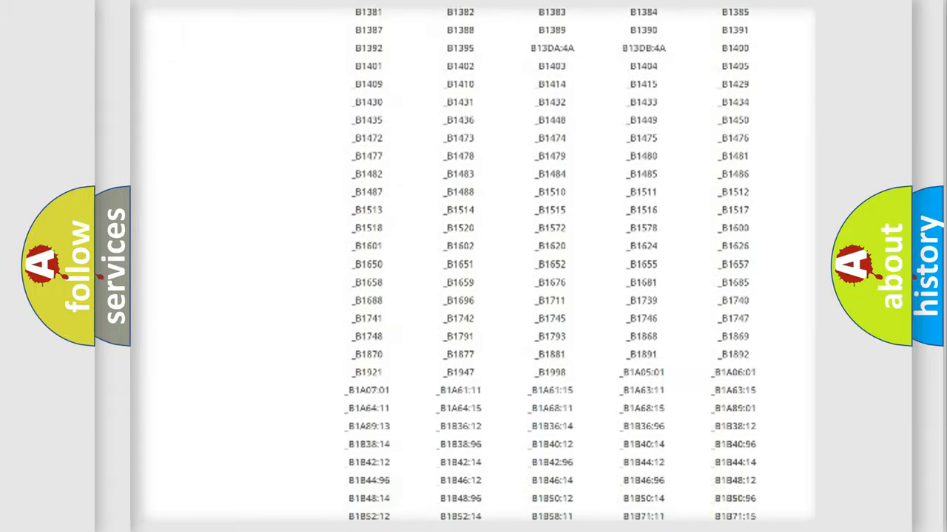